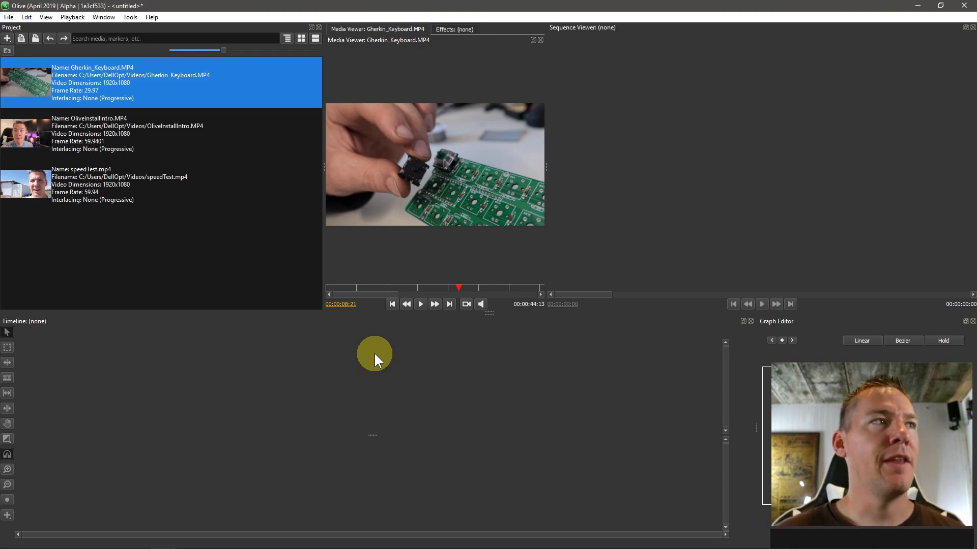
{"action": "mouse_move", "coordinate": [315, 451]}
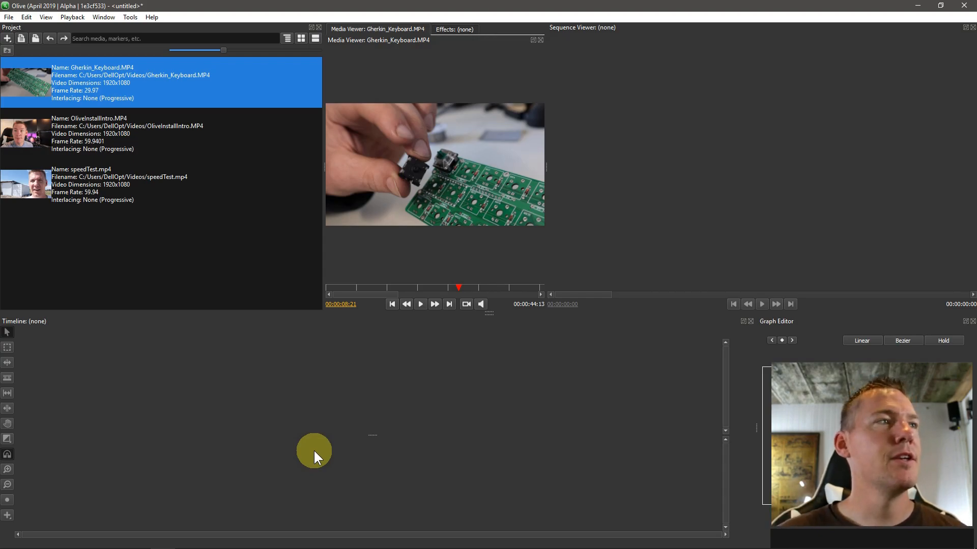
{"action": "mouse_move", "coordinate": [311, 324]}
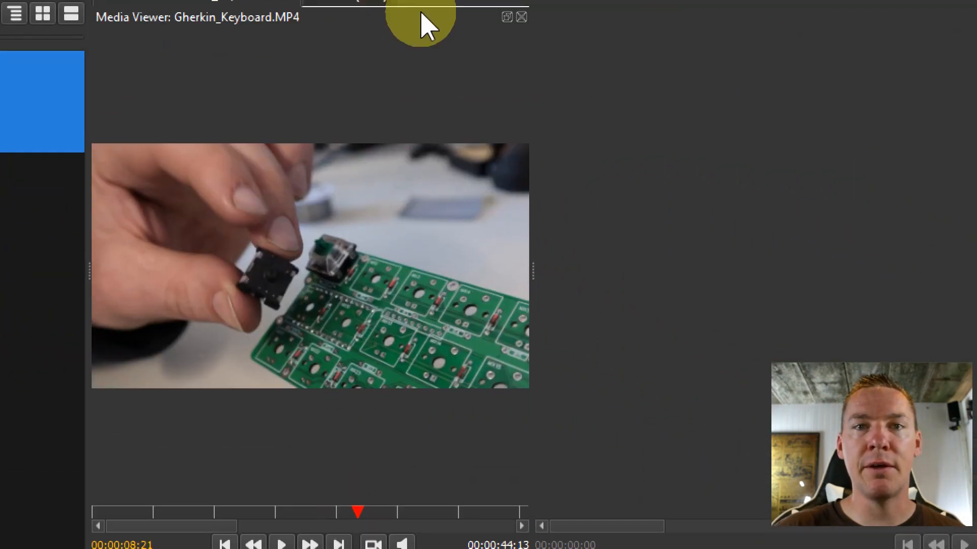
Step: Bring up the frame options on the Gherkin_Keyboard preview paused at 00:00:12:03
{"action": "right_click", "coordinate": [364, 244]}
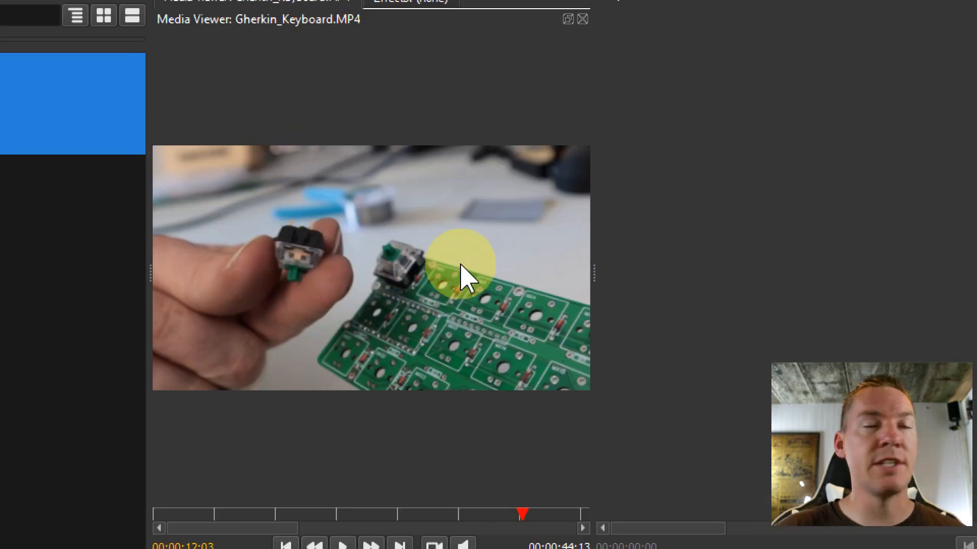
{"action": "right_click", "coordinate": [463, 277]}
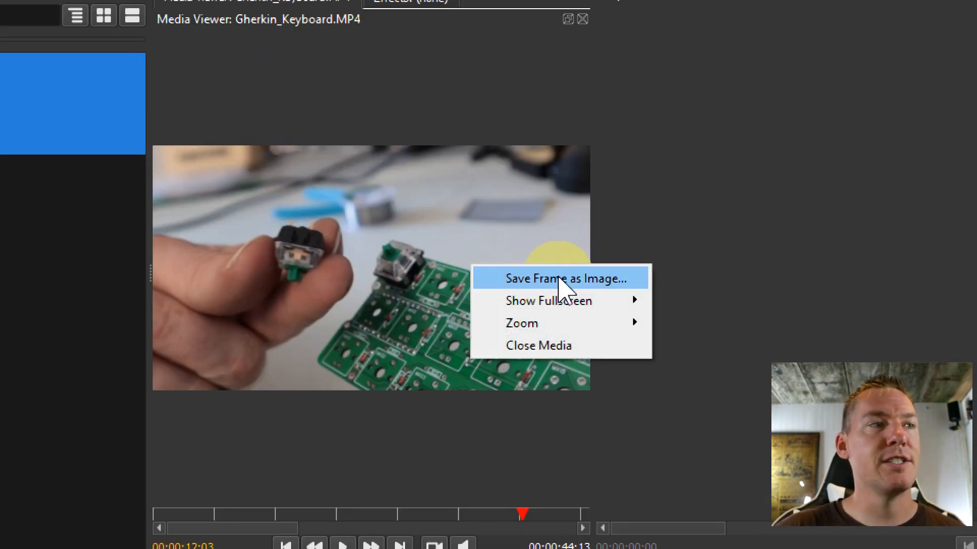
Step: Save the current frame as a PNG image named 'olivetest' in Pictures
{"action": "left_click", "coordinate": [567, 278]}
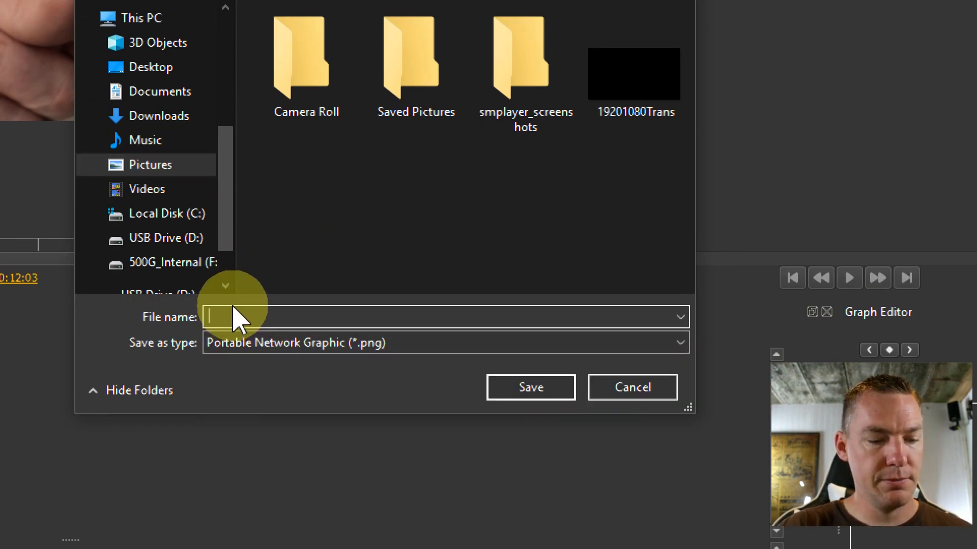
{"action": "type", "text": "olivetest"}
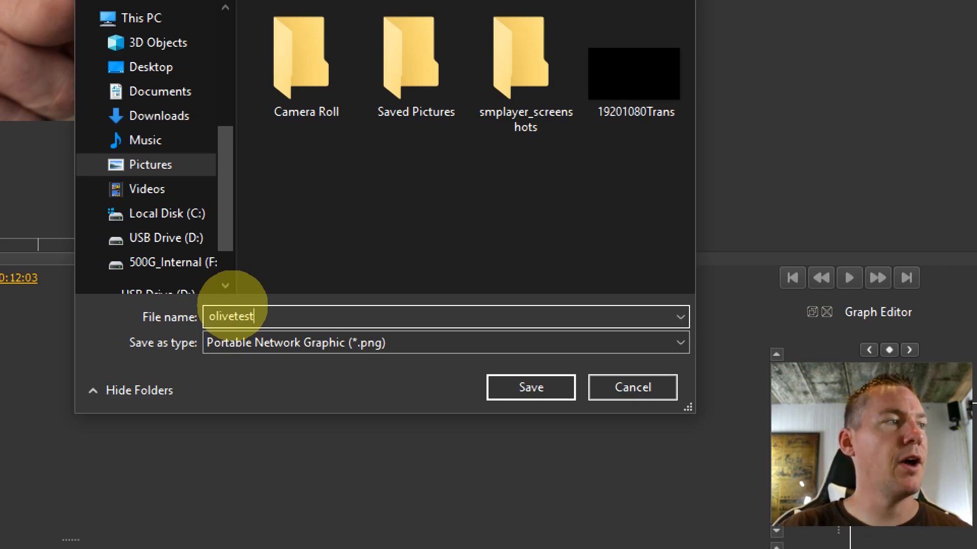
{"action": "mouse_move", "coordinate": [355, 361]}
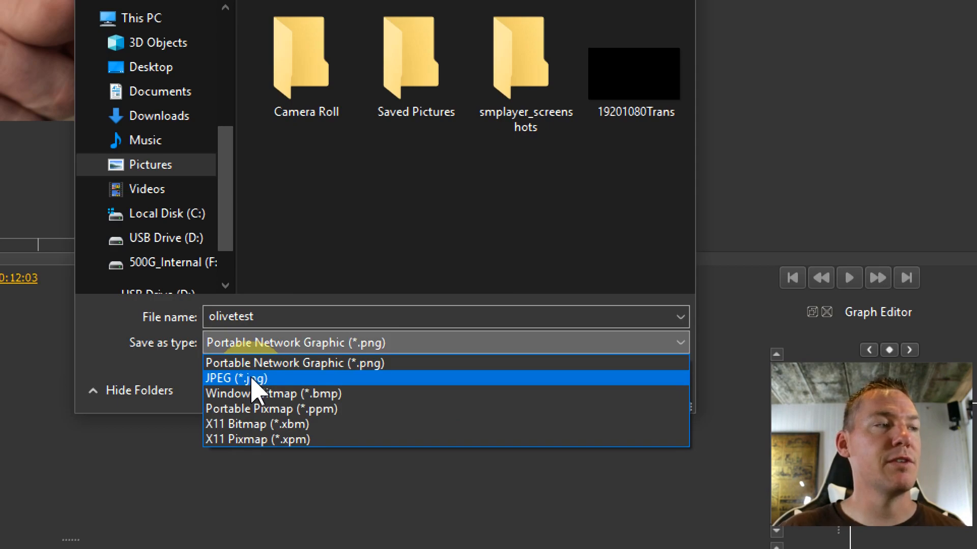
{"action": "left_click", "coordinate": [294, 363]}
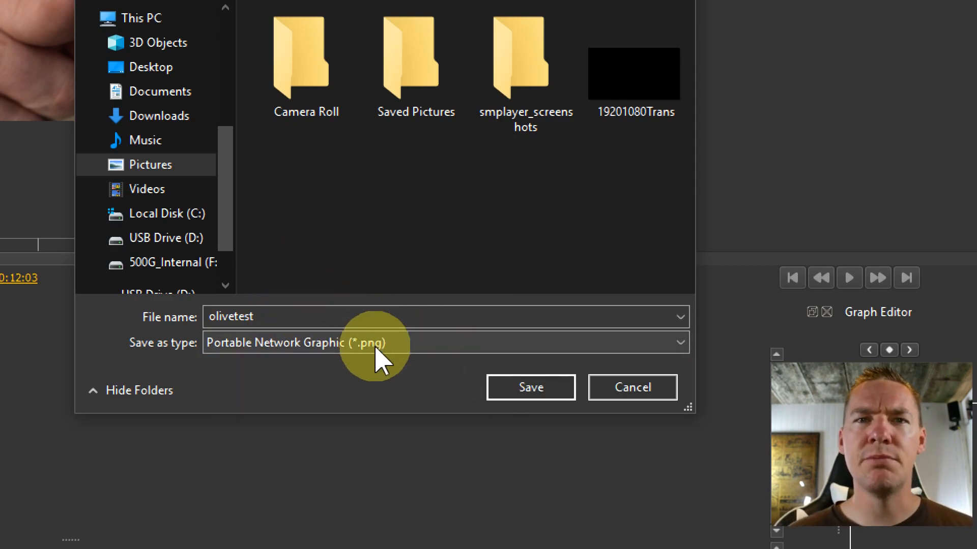
{"action": "left_click", "coordinate": [530, 387]}
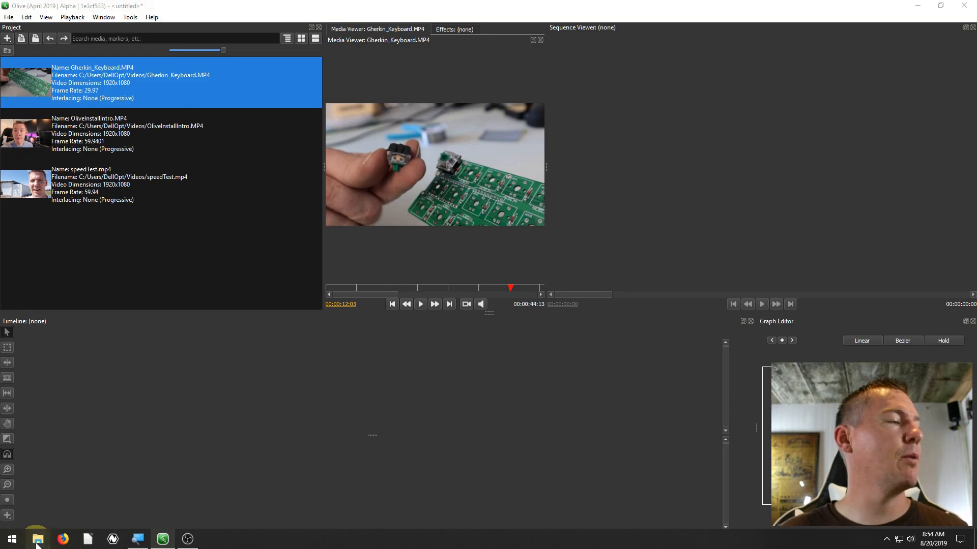
Step: View the saved olivetest image from Pictures in File Explorer, then close the viewer
{"action": "left_click", "coordinate": [36, 538]}
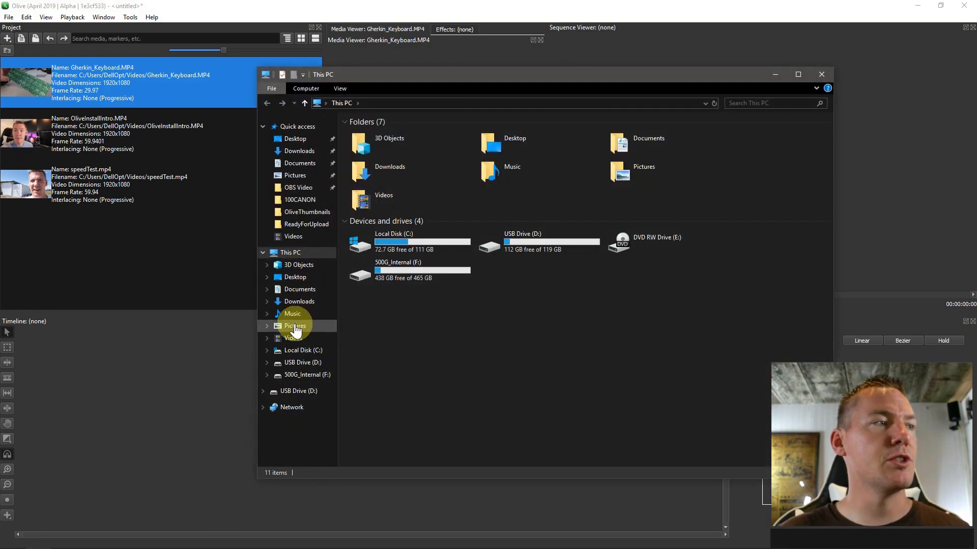
{"action": "left_click", "coordinate": [295, 326]}
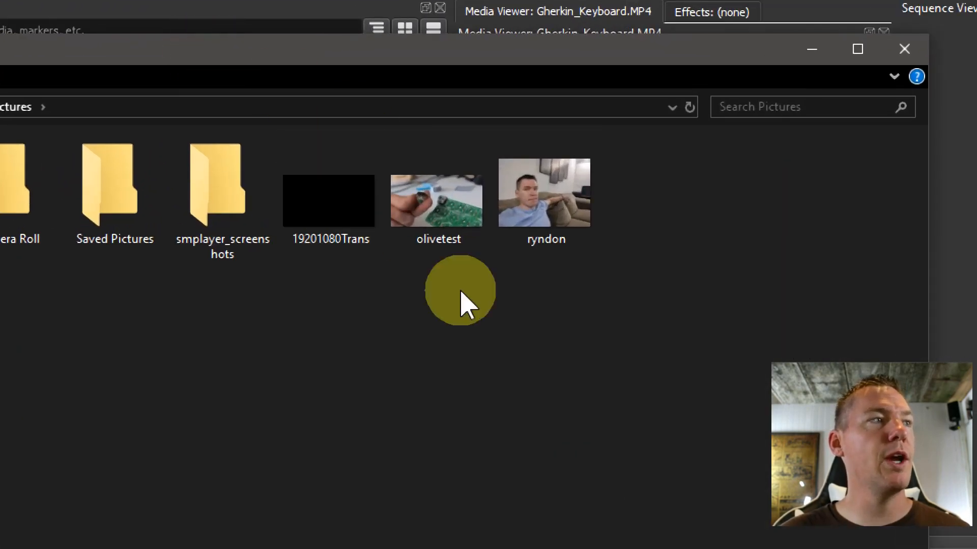
{"action": "left_click", "coordinate": [437, 199]}
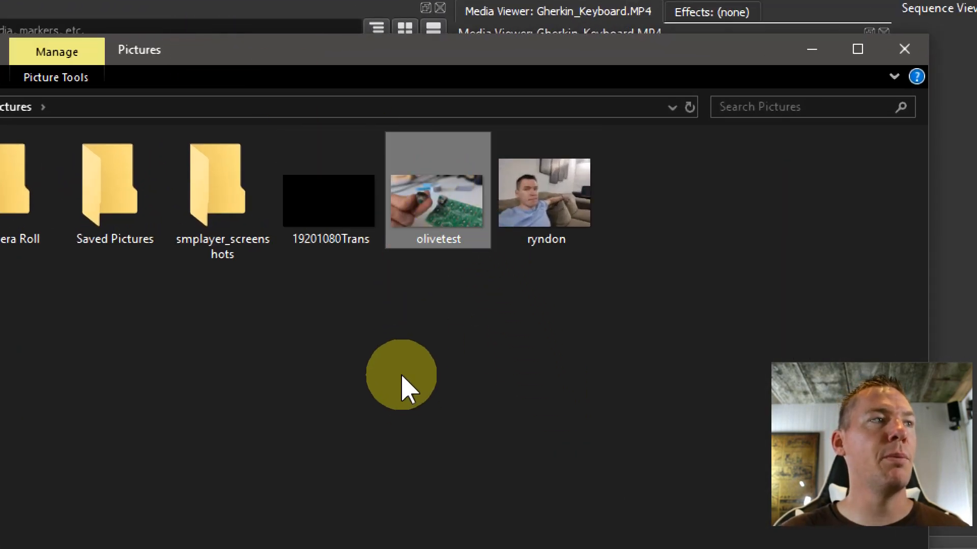
{"action": "double_click", "coordinate": [438, 191]}
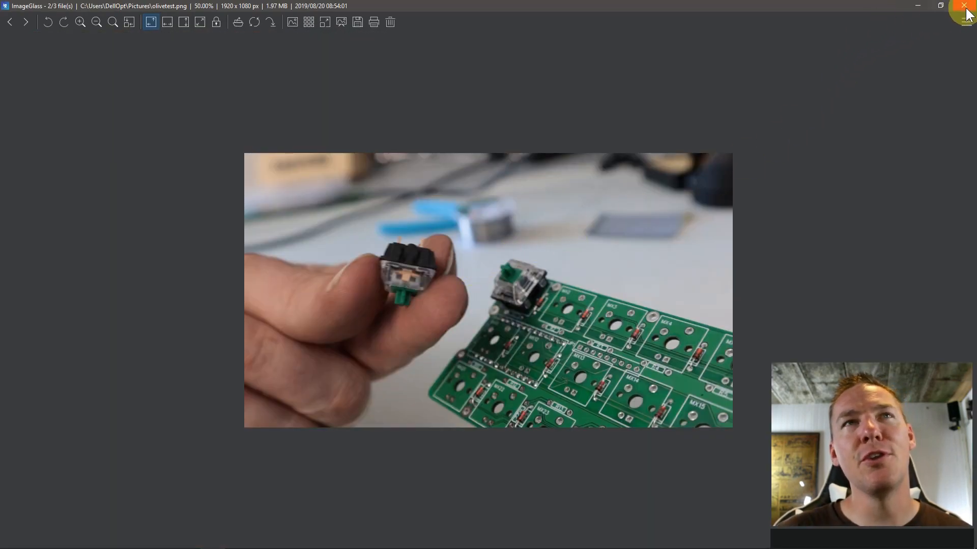
{"action": "left_click", "coordinate": [965, 6]}
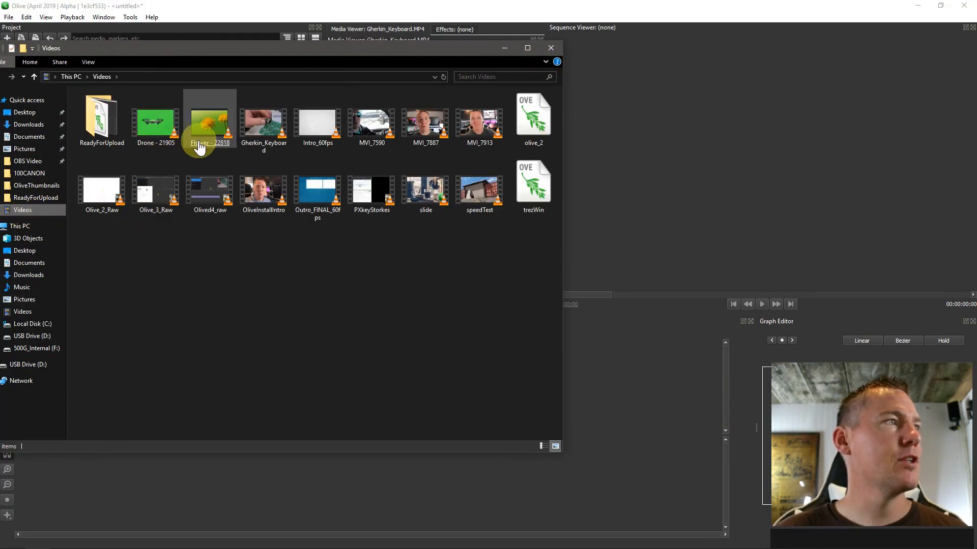
Step: Play the dandelion clip from Videos in VLC, then switch to Paint
{"action": "double_click", "coordinate": [210, 122]}
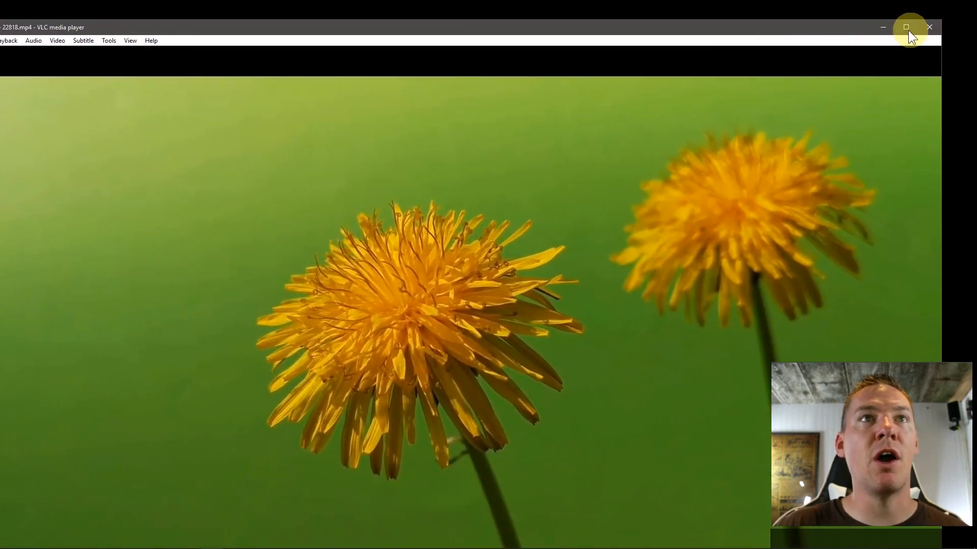
{"action": "left_click", "coordinate": [187, 538]}
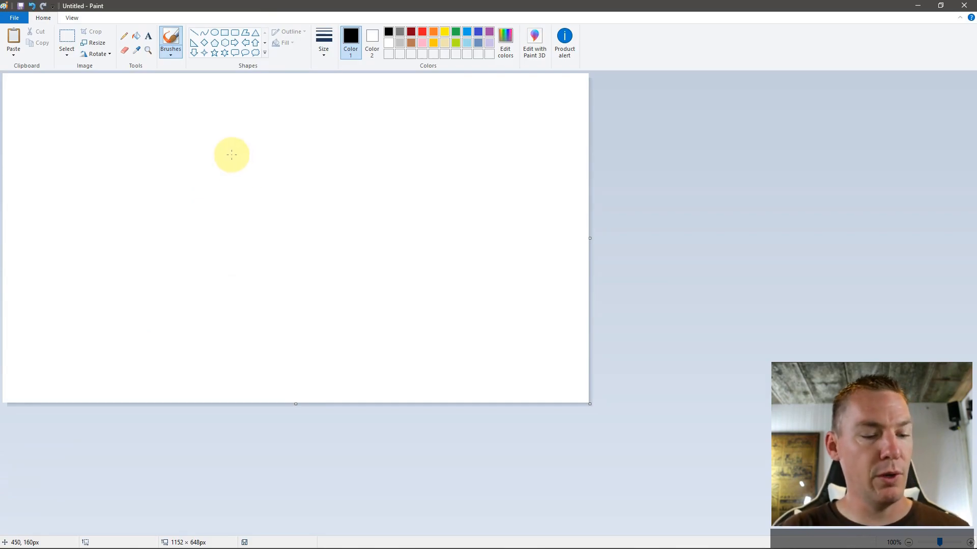
Step: Paste the captured dandelion frame into Paint, then close the picture without saving
{"action": "key", "text": "ctrl+v"}
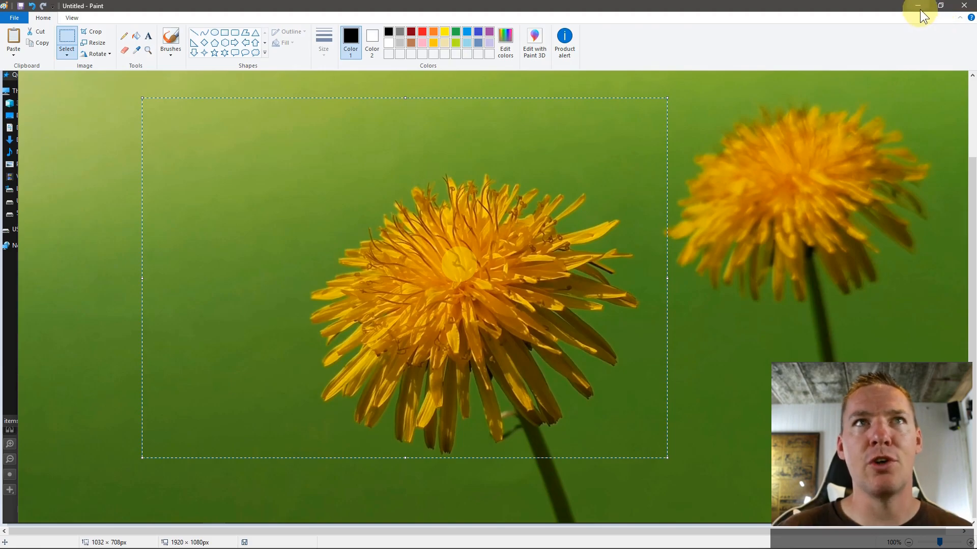
{"action": "left_click", "coordinate": [963, 5]}
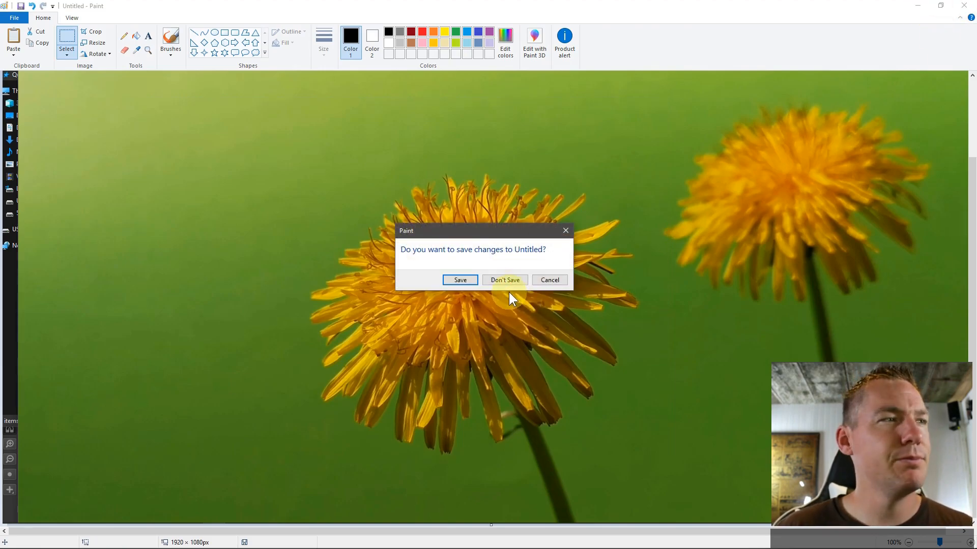
{"action": "left_click", "coordinate": [505, 280]}
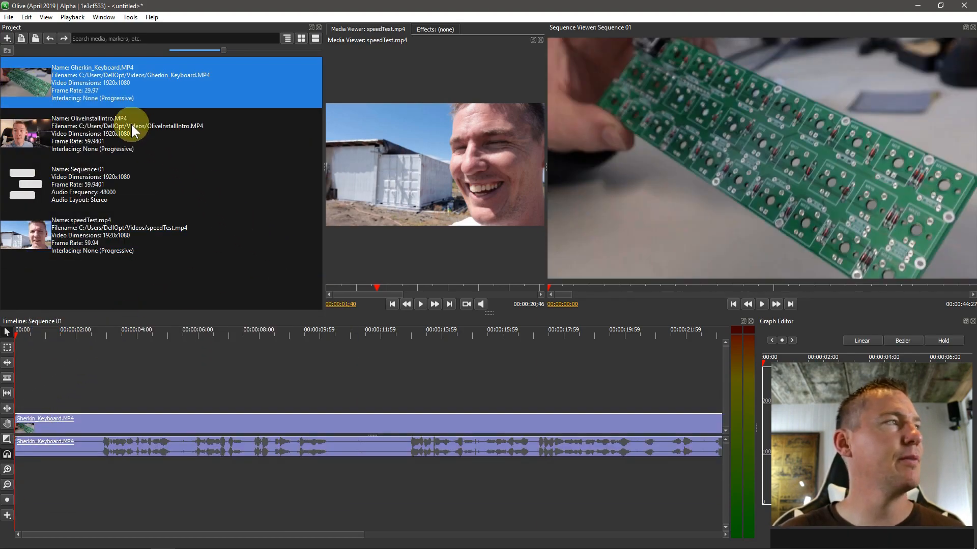
{"action": "mouse_move", "coordinate": [338, 214]}
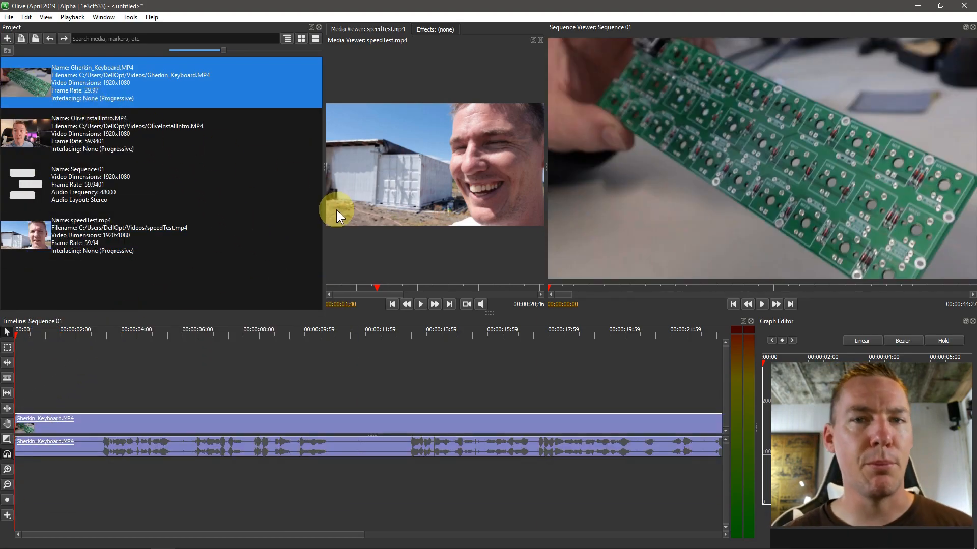
{"action": "mouse_move", "coordinate": [420, 212]}
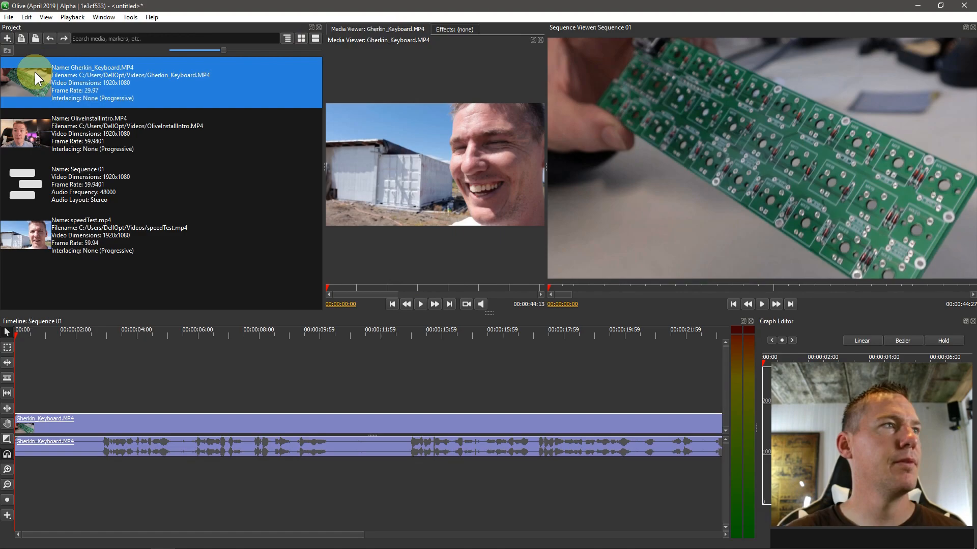
Step: Cue the source clip to 00:00:06:28 and set the sequence playhead to the matching time
{"action": "left_click", "coordinate": [431, 289]}
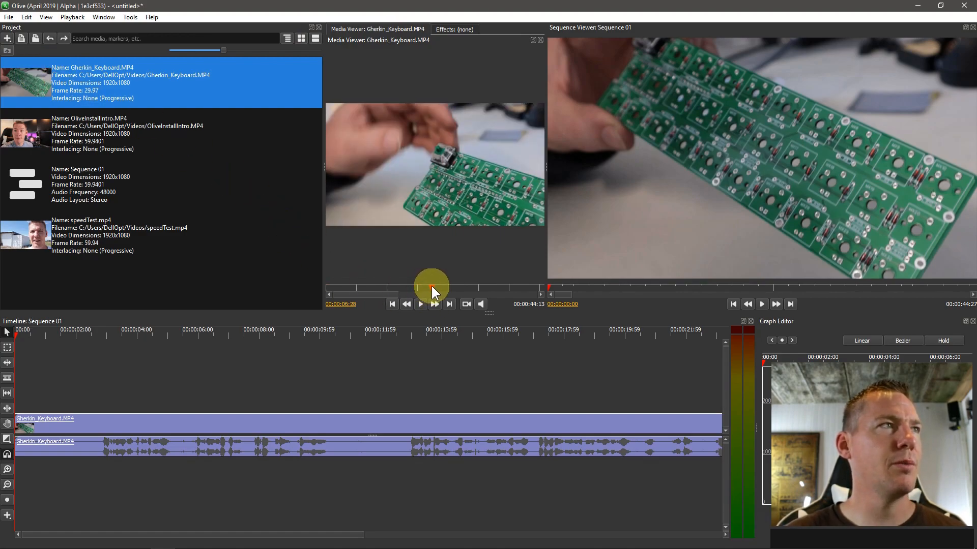
{"action": "mouse_move", "coordinate": [443, 152]}
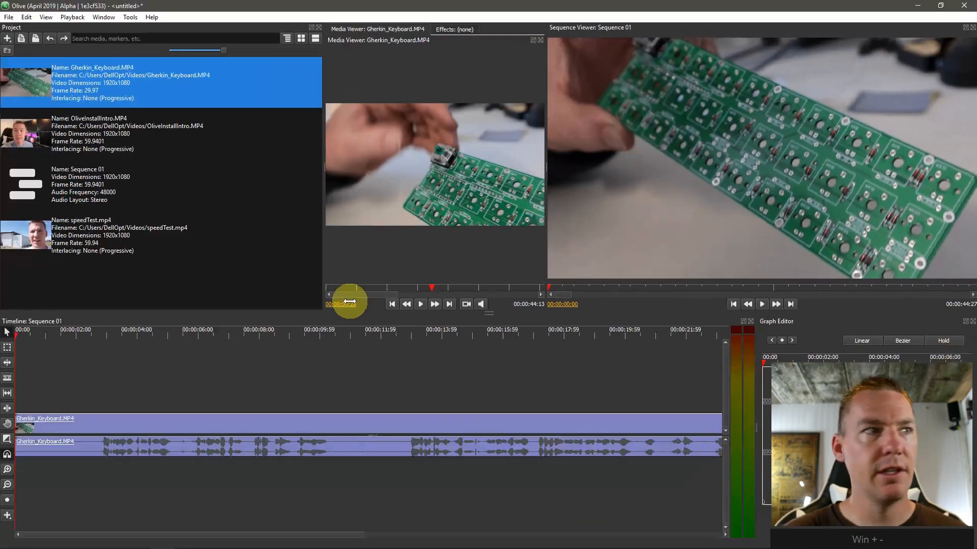
{"action": "left_click", "coordinate": [194, 330]}
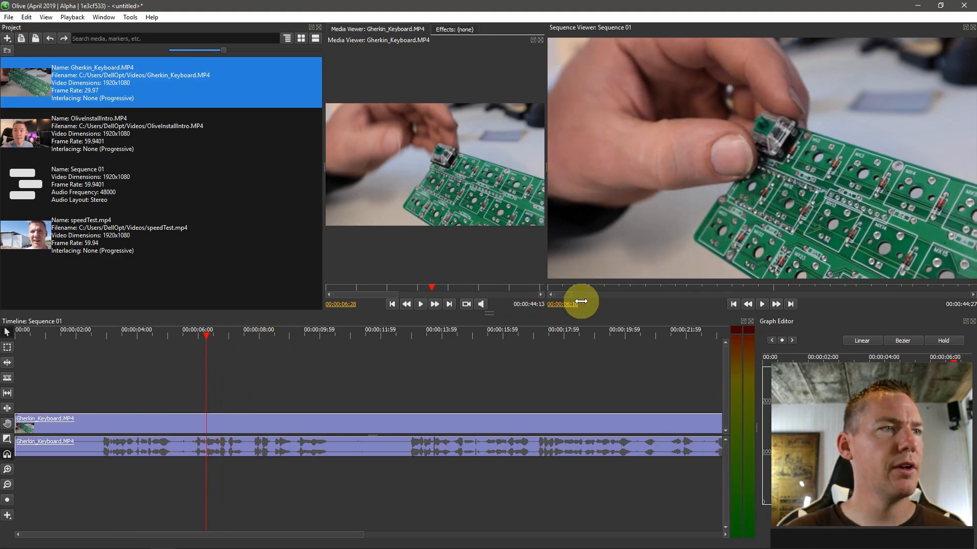
{"action": "double_click", "coordinate": [561, 304]}
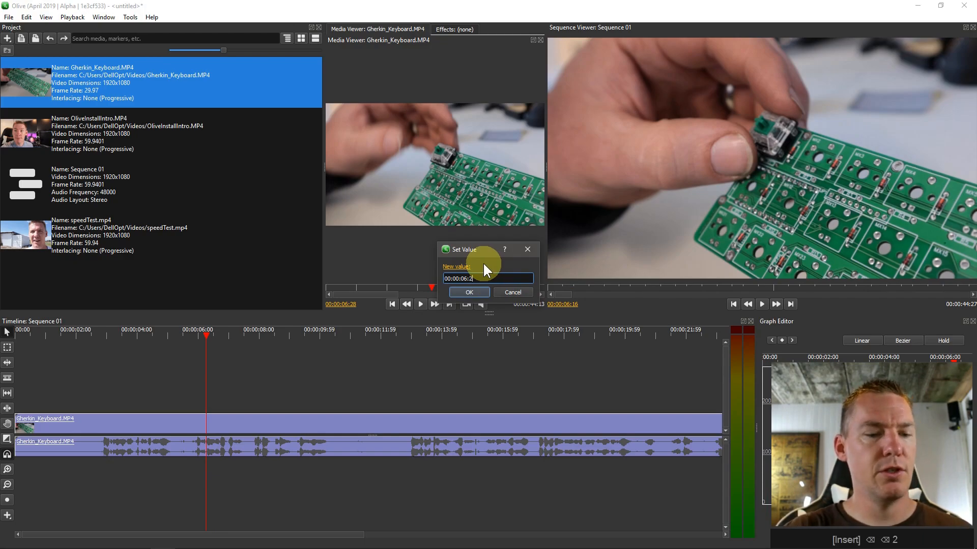
{"action": "left_click", "coordinate": [468, 291]}
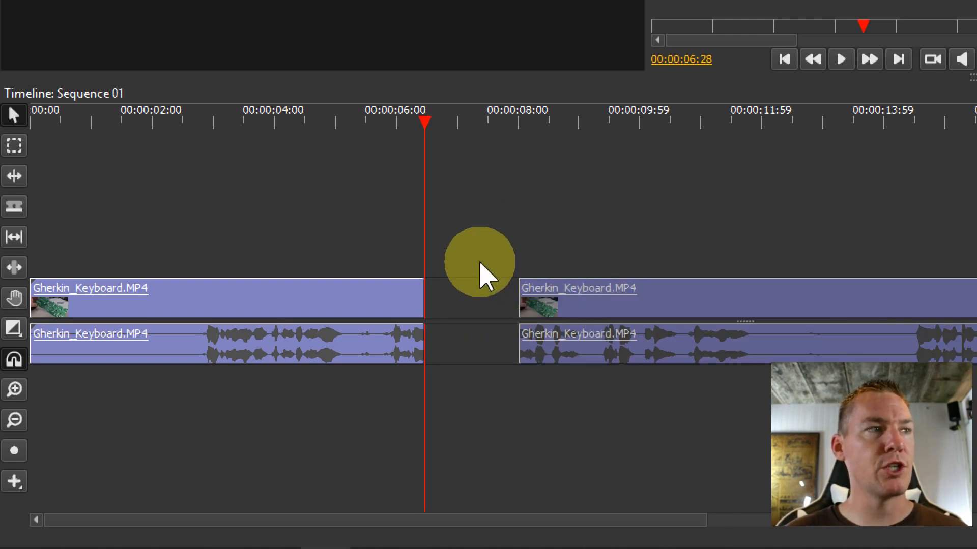
{"action": "mouse_move", "coordinate": [514, 156]}
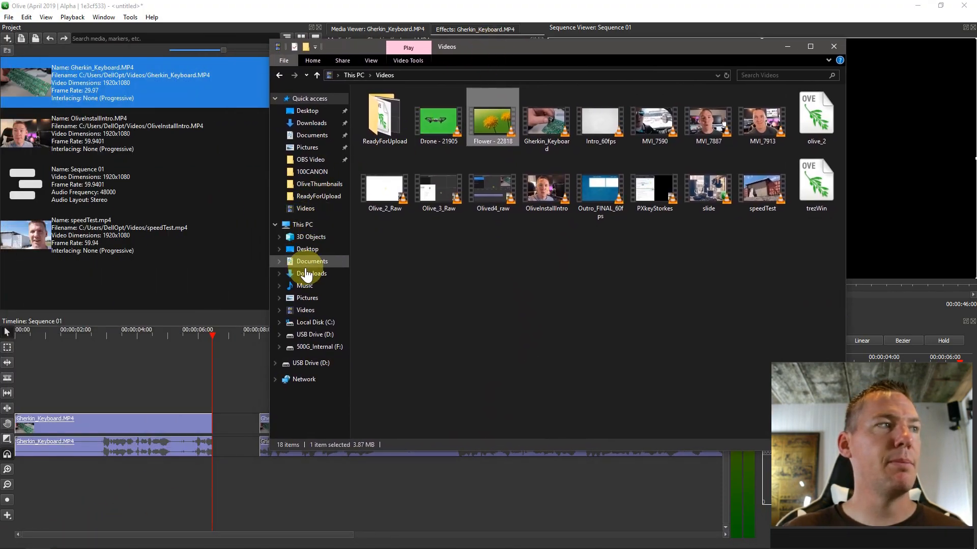
Step: Bring df.png from Pictures into the Olive project panel
{"action": "left_click", "coordinate": [307, 297]}
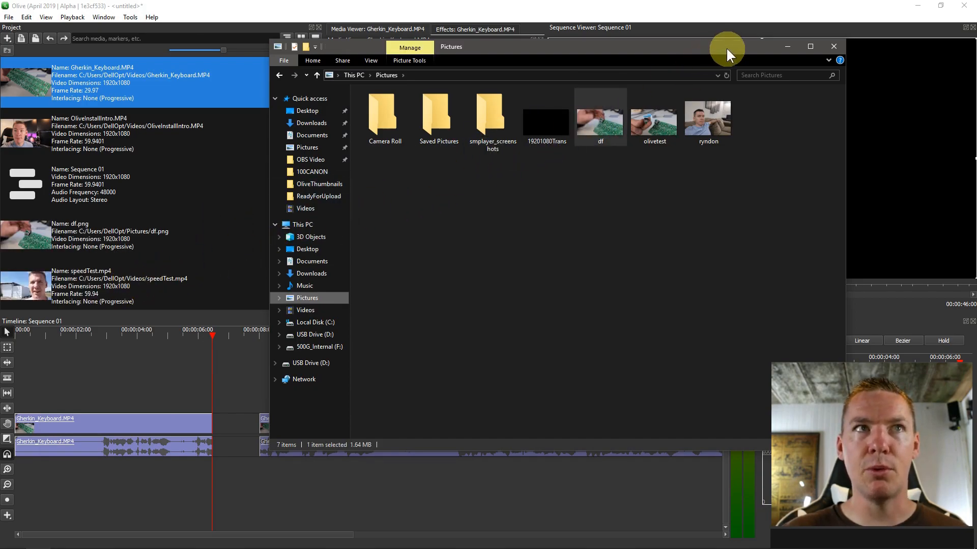
{"action": "left_click", "coordinate": [833, 46]}
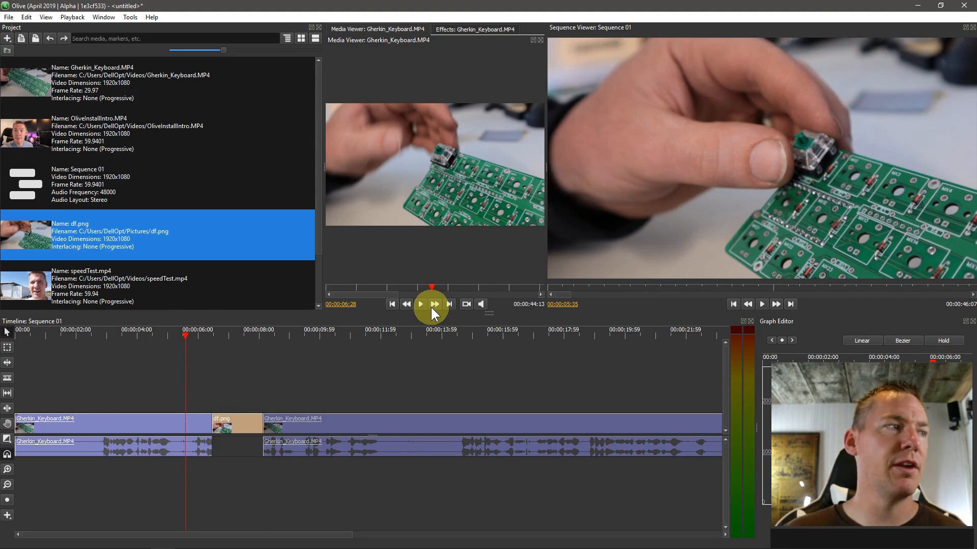
Step: Play Sequence 01 back across the inserted df.png freeze frame and stop
{"action": "left_click", "coordinate": [420, 304]}
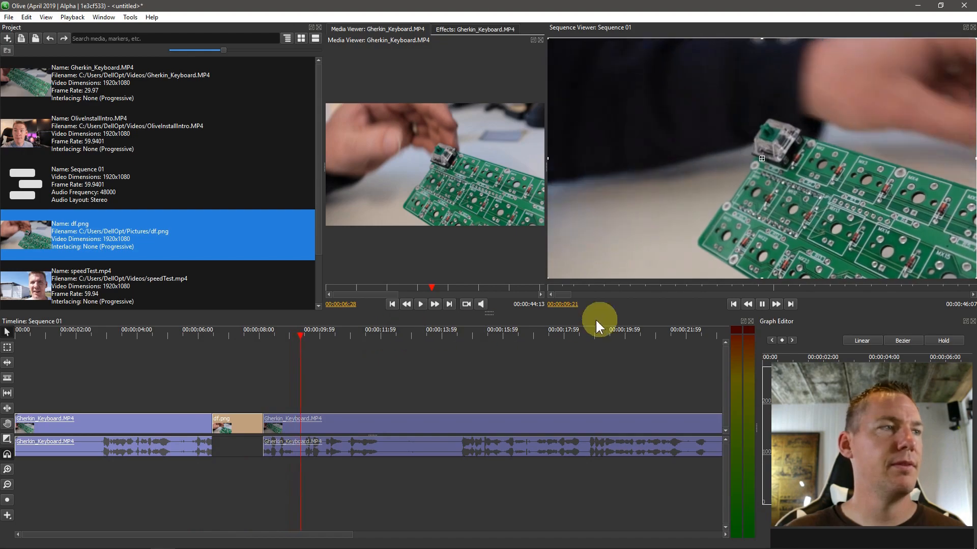
{"action": "left_click", "coordinate": [195, 335]}
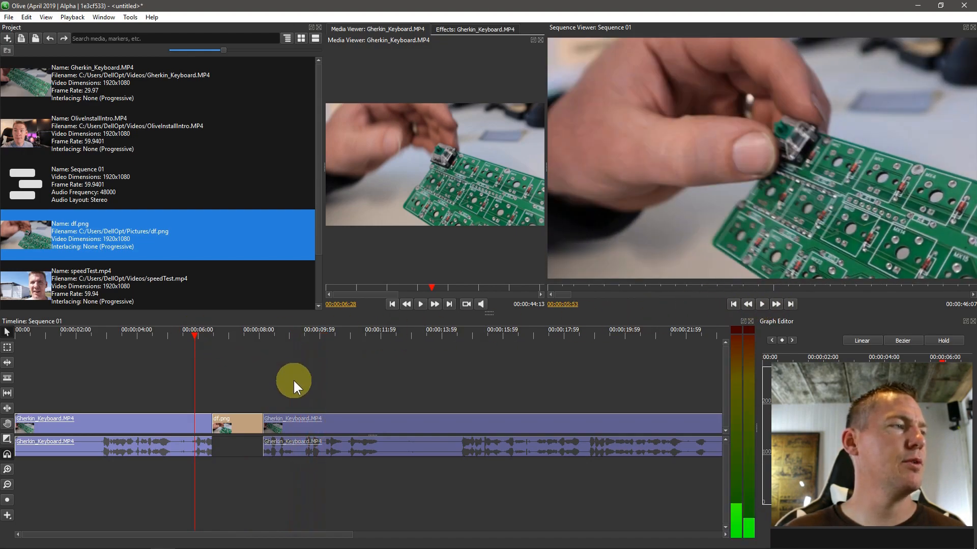
{"action": "left_click", "coordinate": [761, 305]}
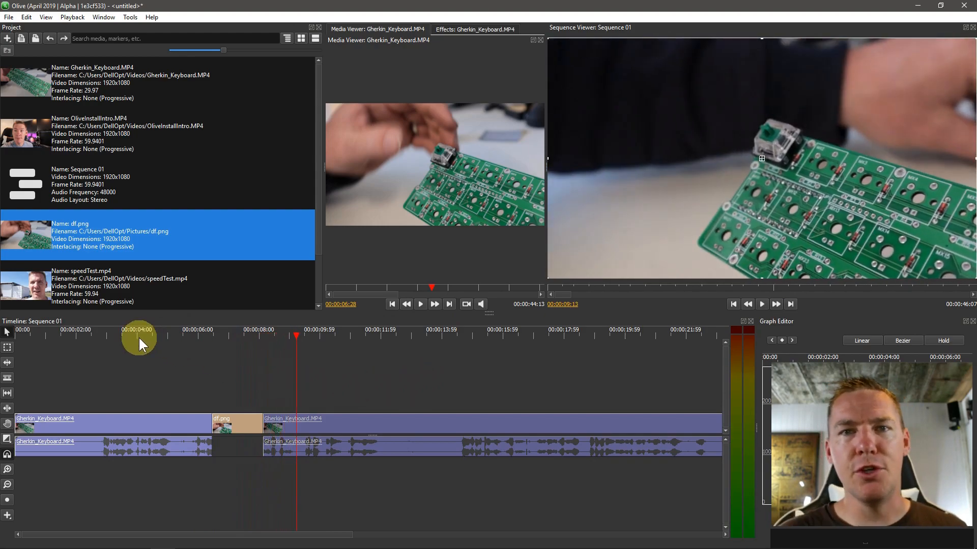
{"action": "mouse_move", "coordinate": [386, 183]}
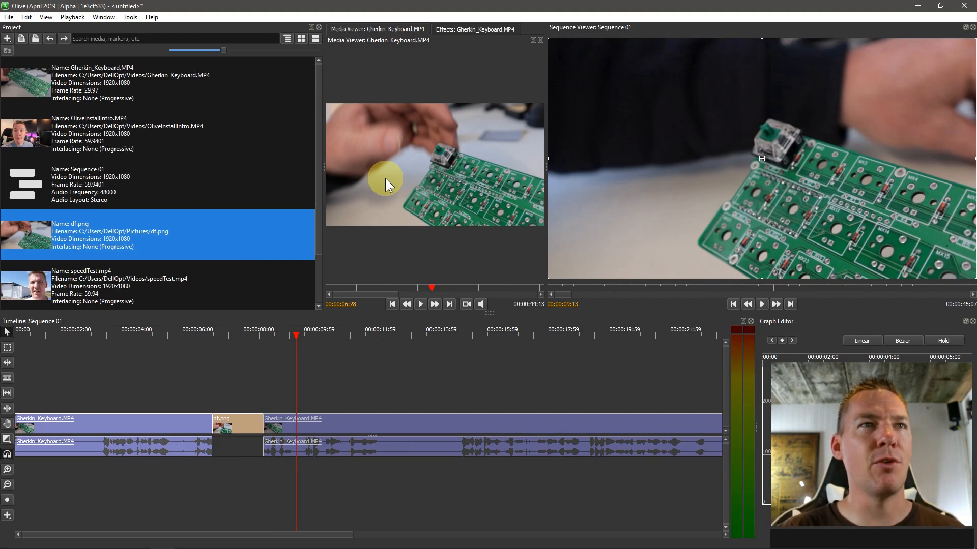
{"action": "mouse_move", "coordinate": [175, 392]}
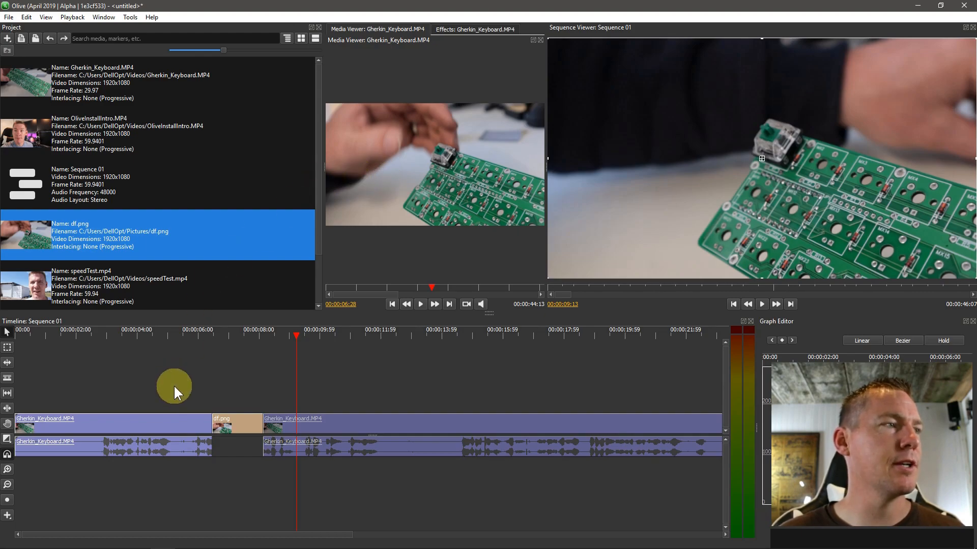
{"action": "mouse_move", "coordinate": [330, 405]}
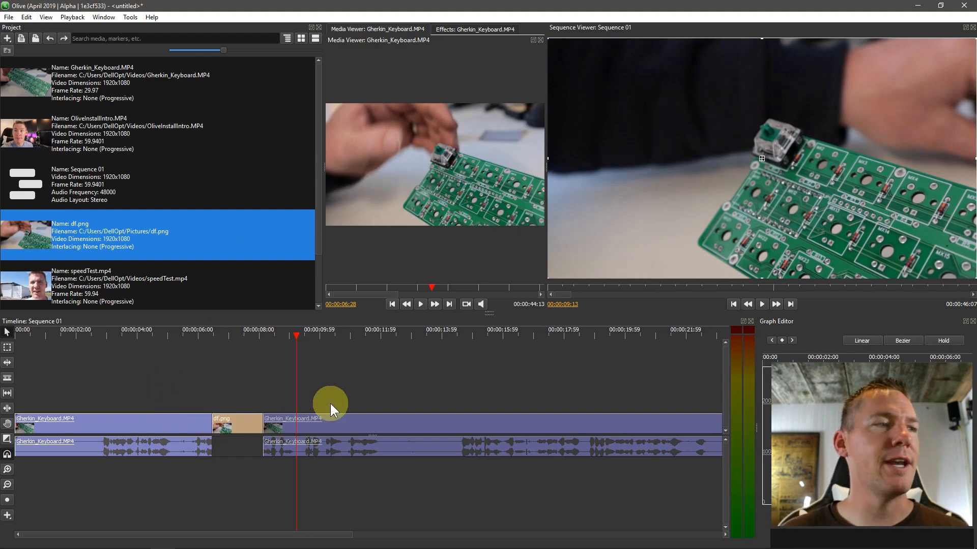
{"action": "mouse_move", "coordinate": [333, 411]}
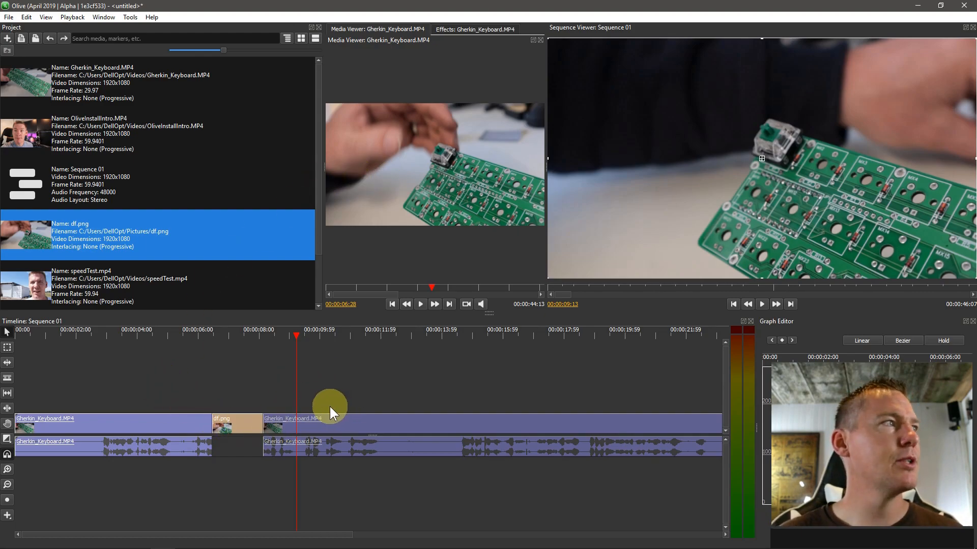